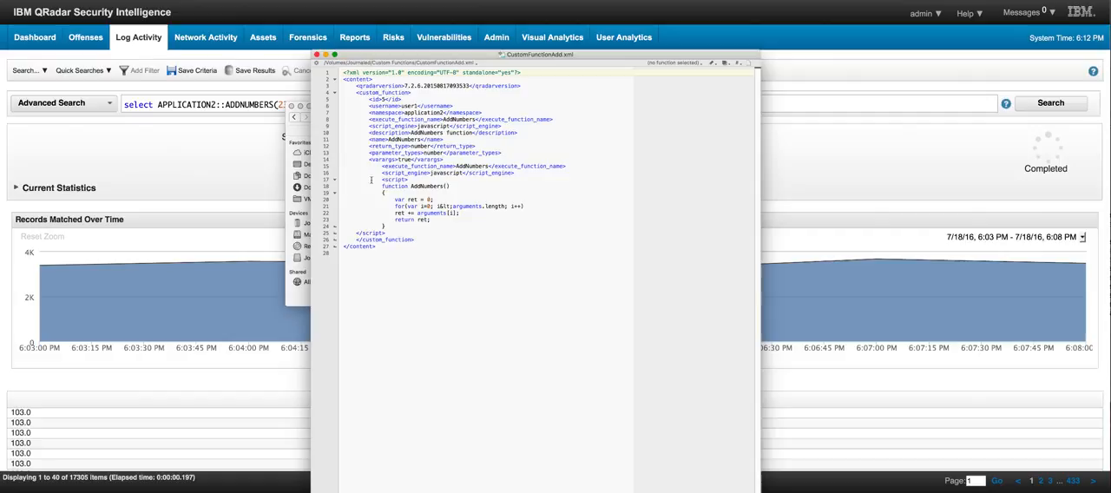
pyautogui.moveTo(371, 180)
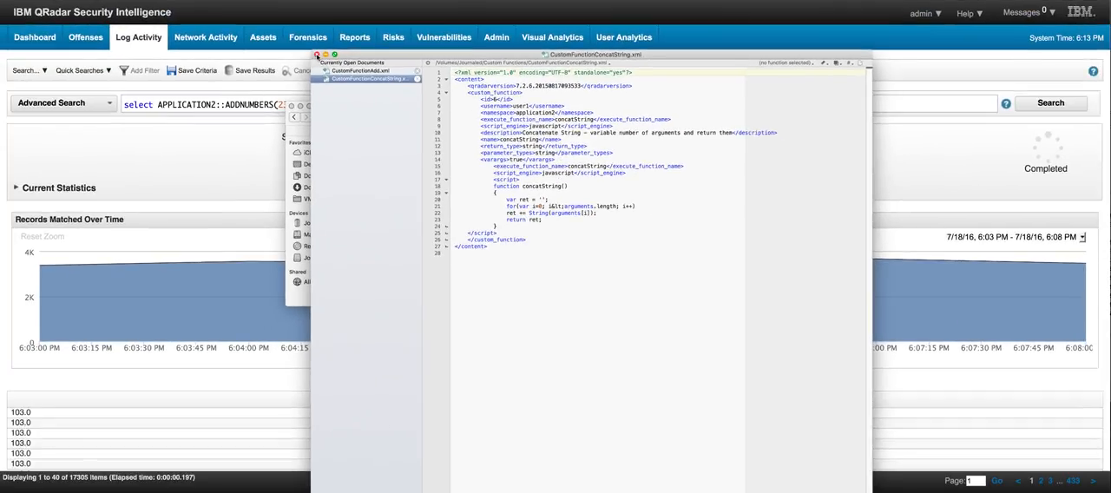
# - Close the Xcode editor after reviewing the concatString custom function definition
pyautogui.click(315, 55)
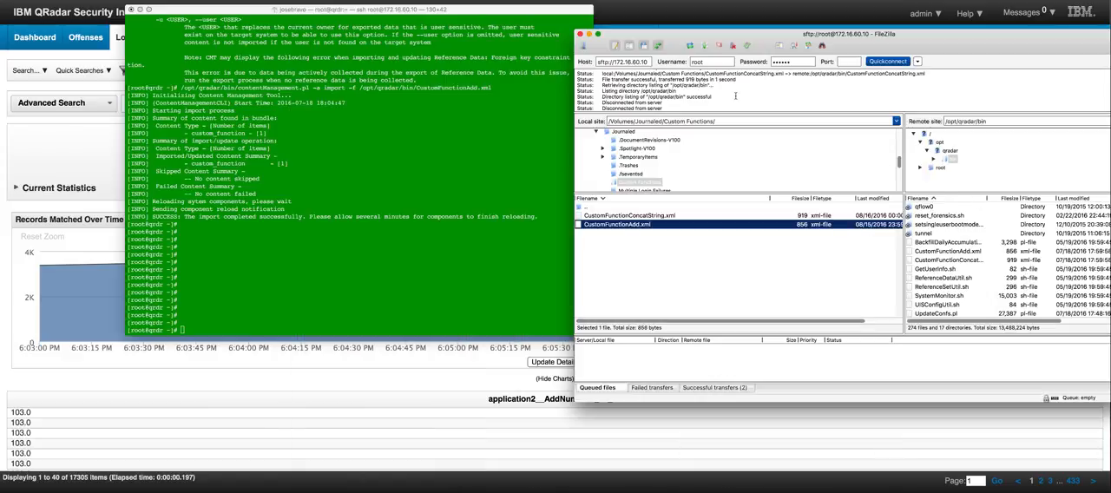
pyautogui.moveTo(870, 44)
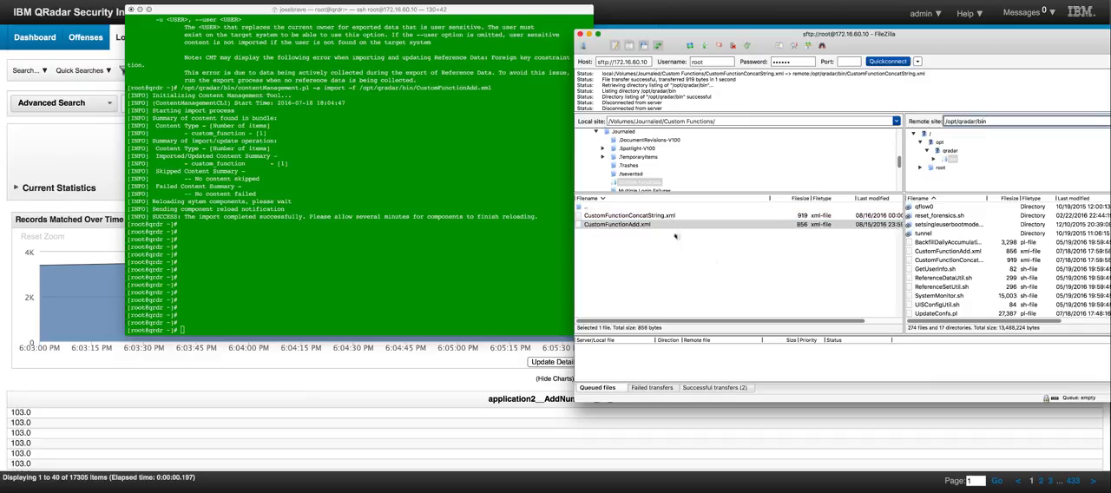
pyautogui.moveTo(649, 261)
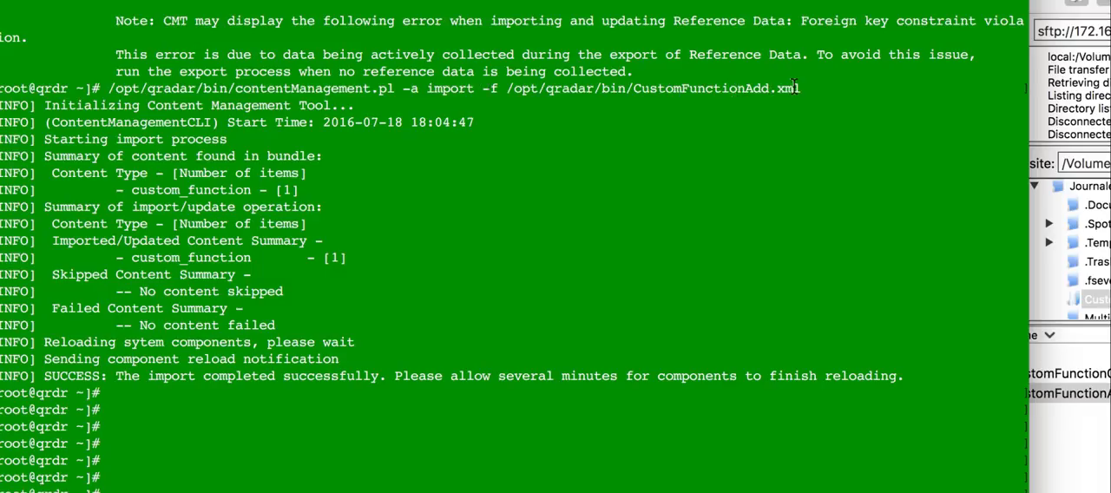
pyautogui.moveTo(352, 180)
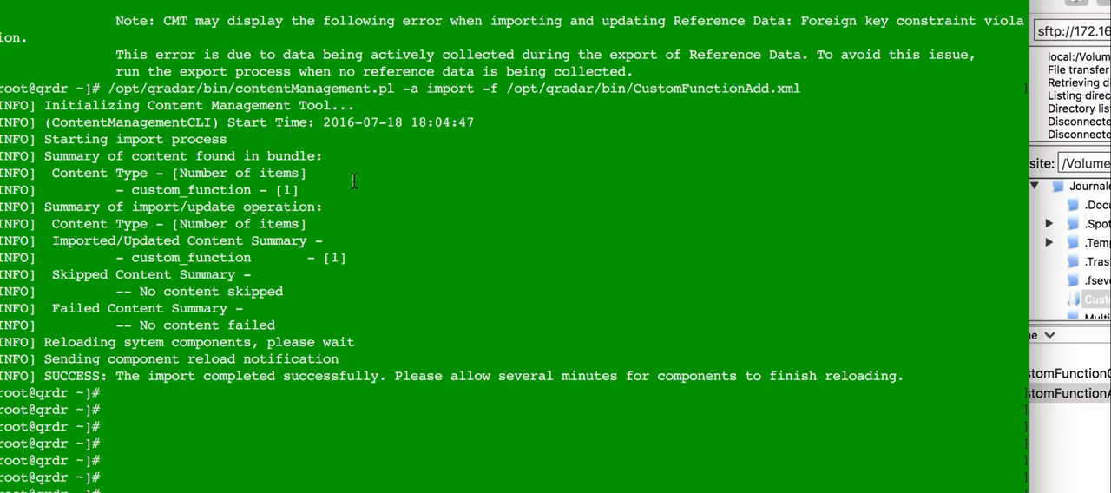
pyautogui.moveTo(233, 303)
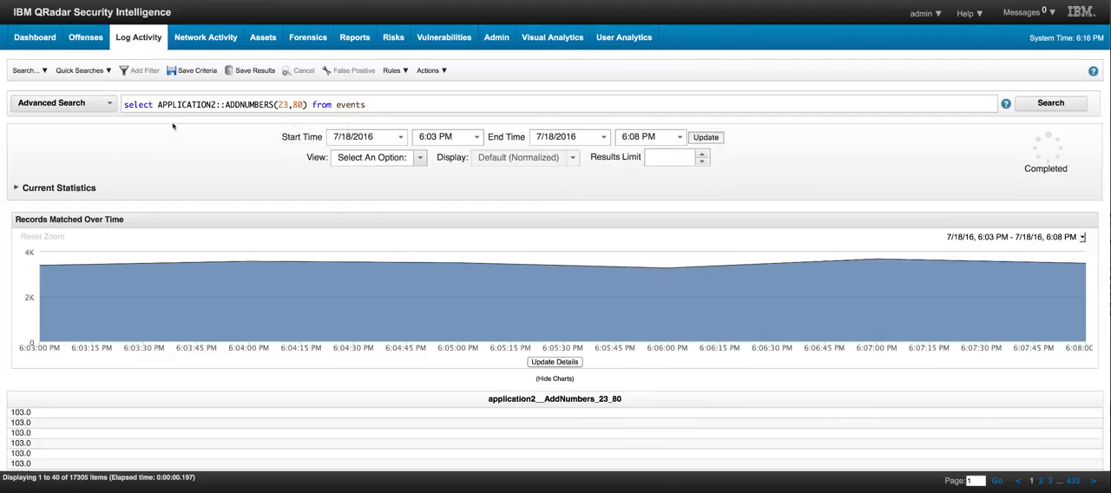
pyautogui.moveTo(234, 104)
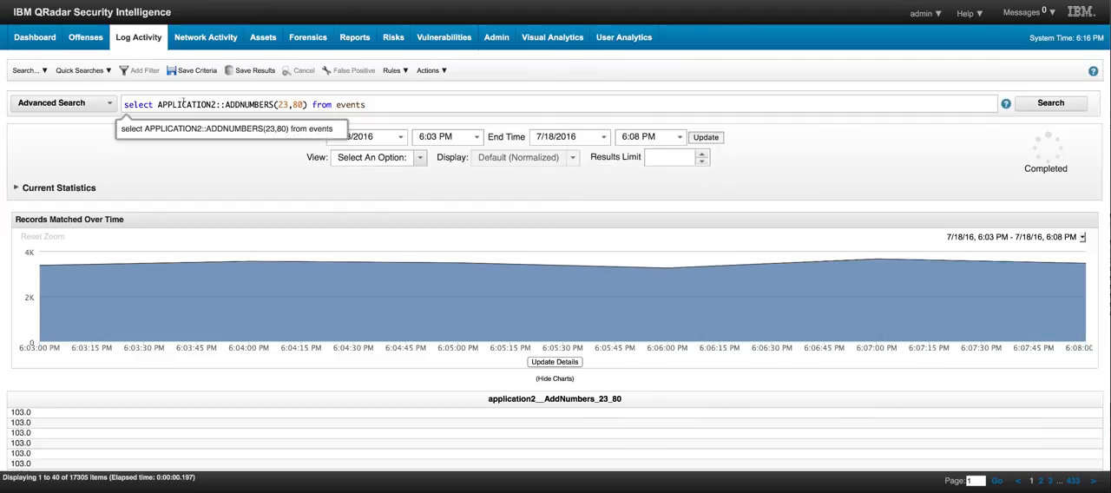